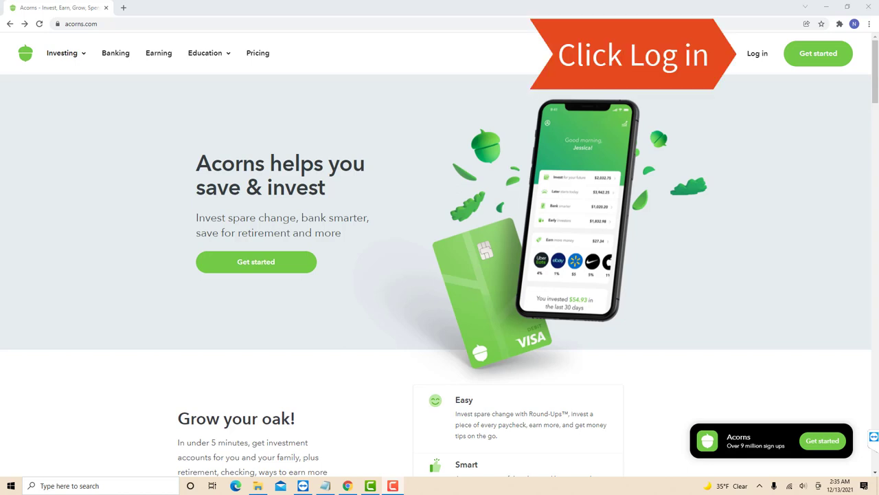
# Sign in from the Acorns home page to reach the Invest overview showing $5
pyautogui.click(757, 52)
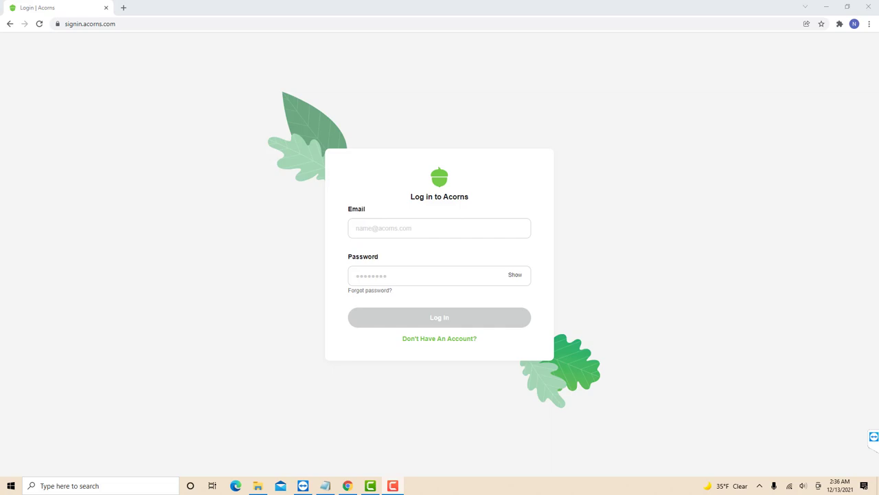
pyautogui.click(440, 316)
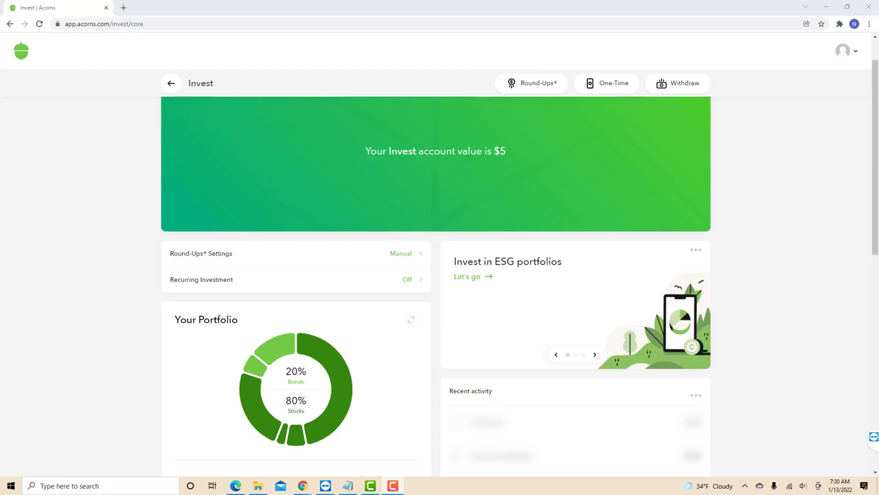
# View all Recent activity, showing $5 invested and a pending $5 withdrawal
pyautogui.scroll(-3)
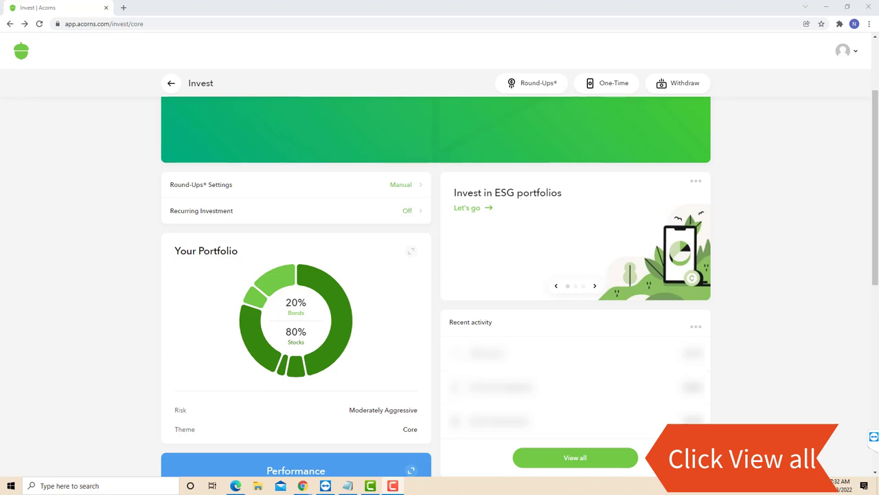
pyautogui.click(574, 456)
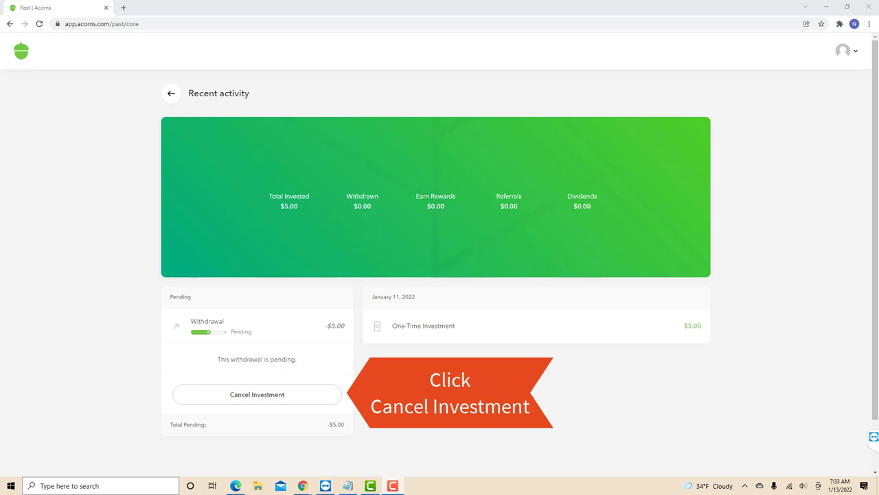
# Cancel the pending $5 withdrawal and confirm, leaving Pending at $0
pyautogui.click(255, 393)
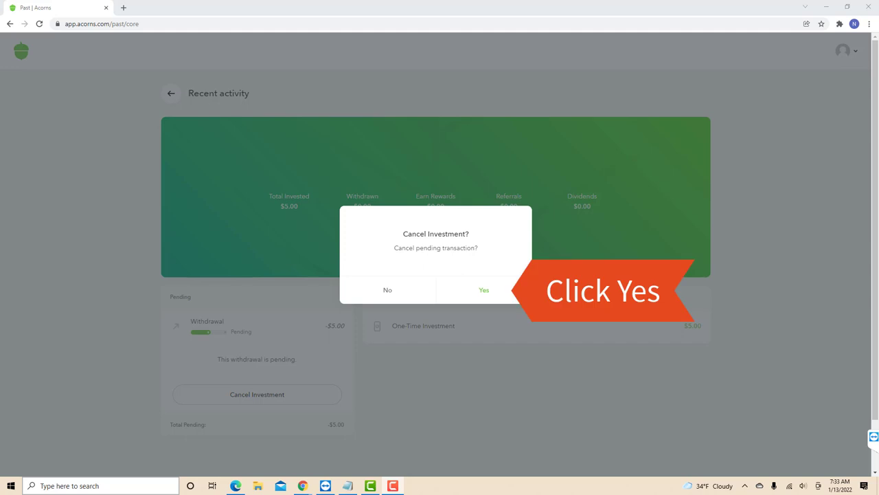
pyautogui.click(484, 289)
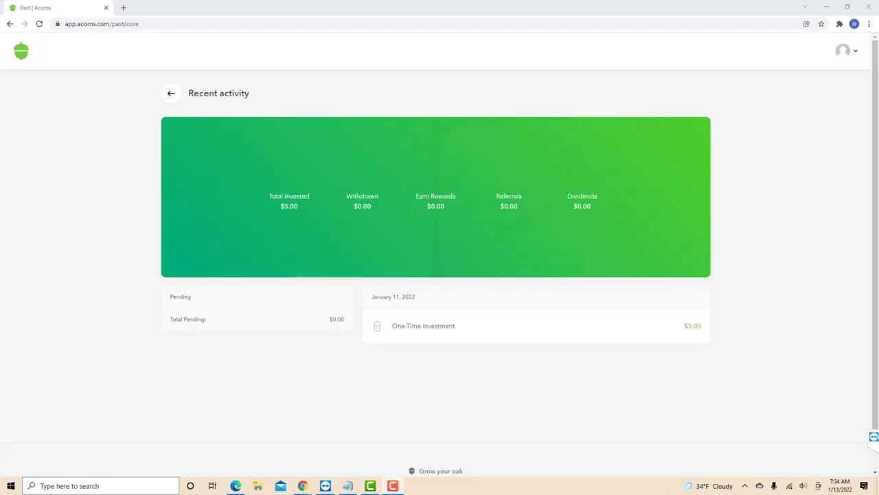